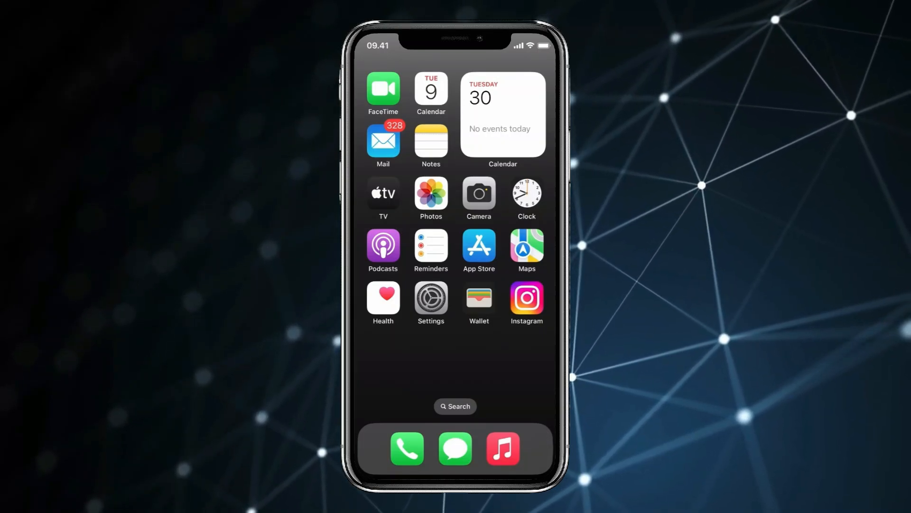
- Search the App Store for clipboard and choose the Clipboard++ suggestion
left_click(479, 247)
type("clipboa")
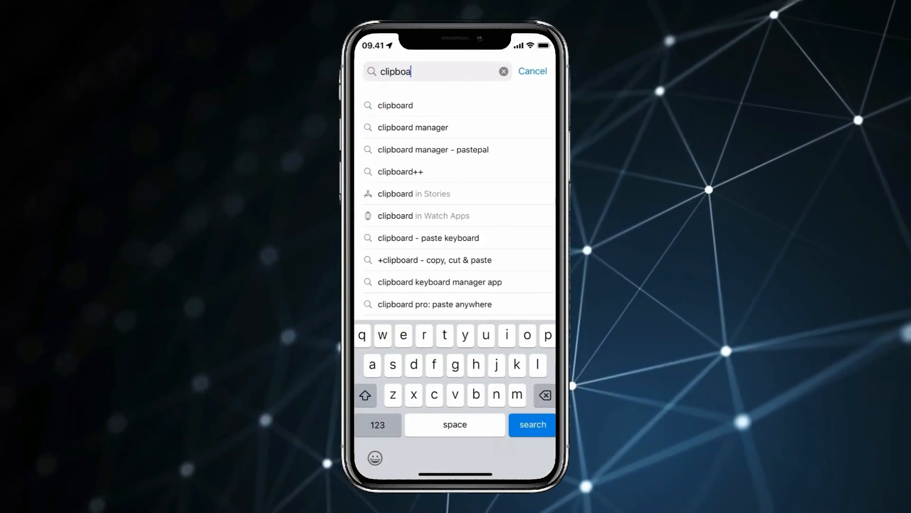
left_click(402, 171)
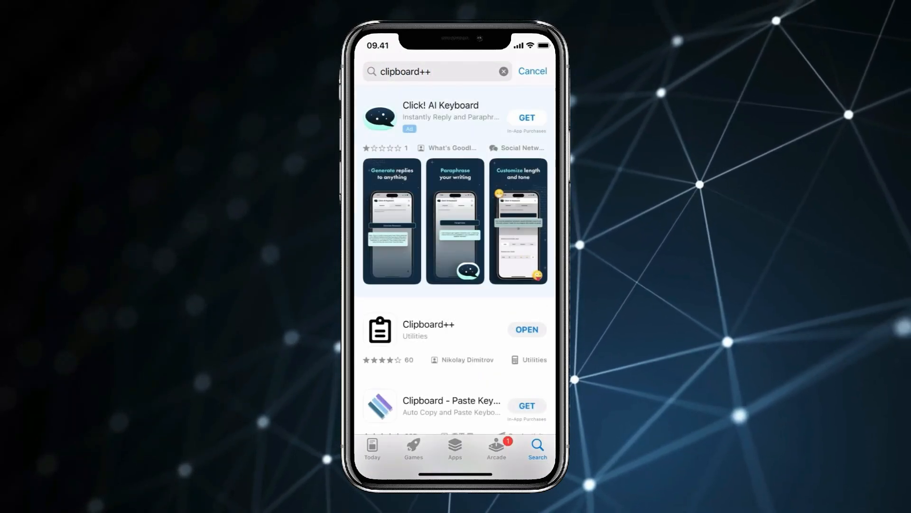
- Select 'words and text slang' in the DWS article and copy it
left_click(428, 328)
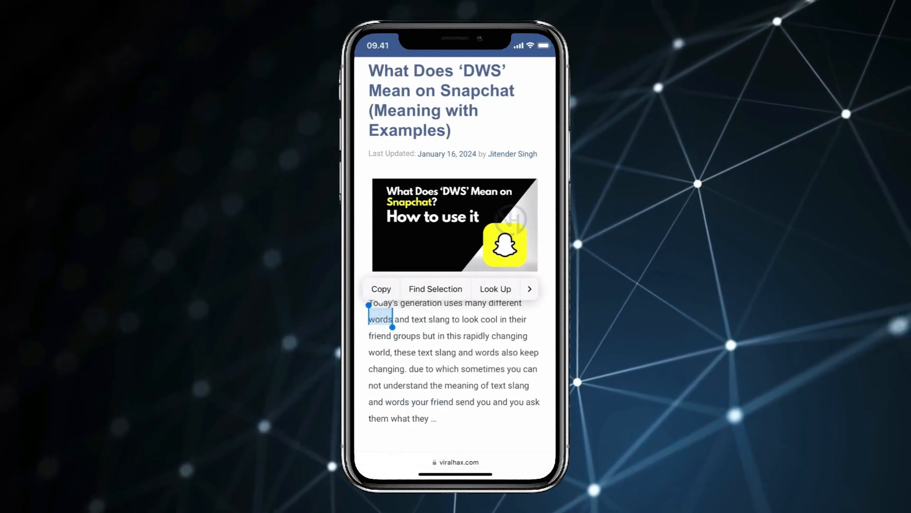
left_click_drag(393, 326, 449, 326)
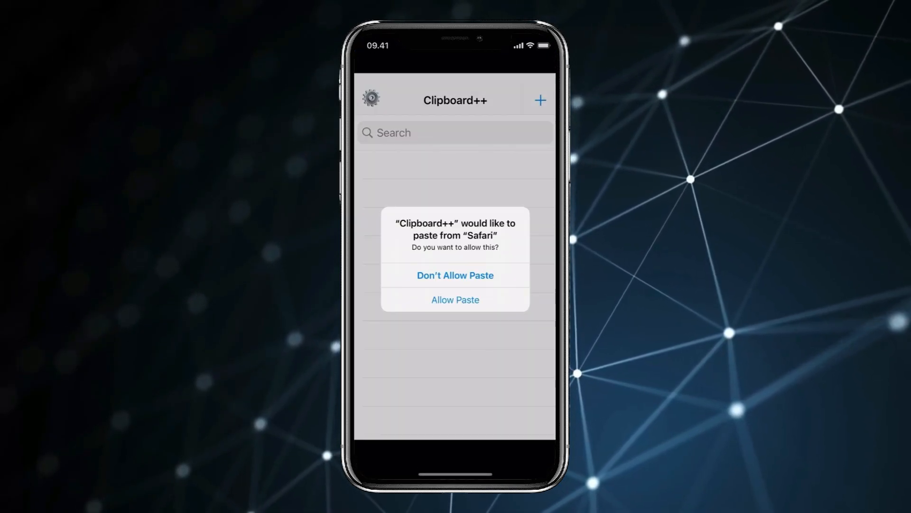
- Answer Allow Paste on both Safari paste permission alerts so the phrase is saved
left_click(454, 299)
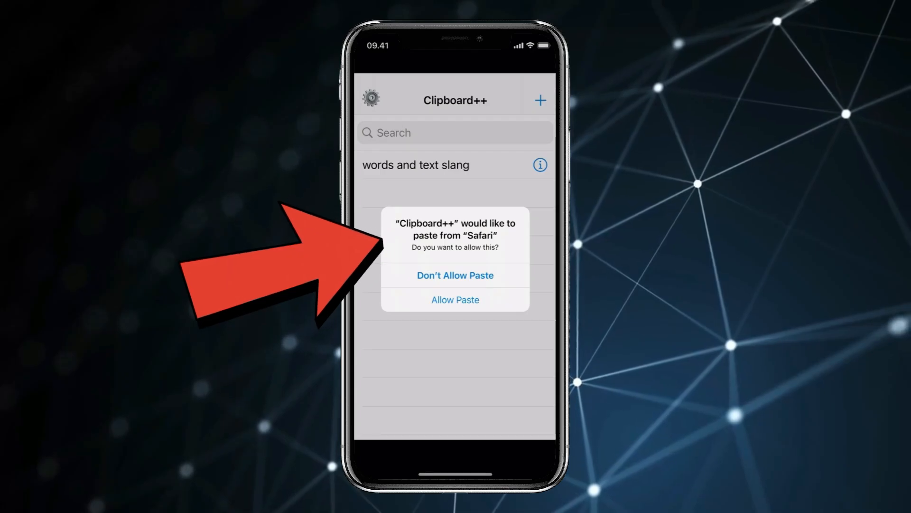
left_click(455, 299)
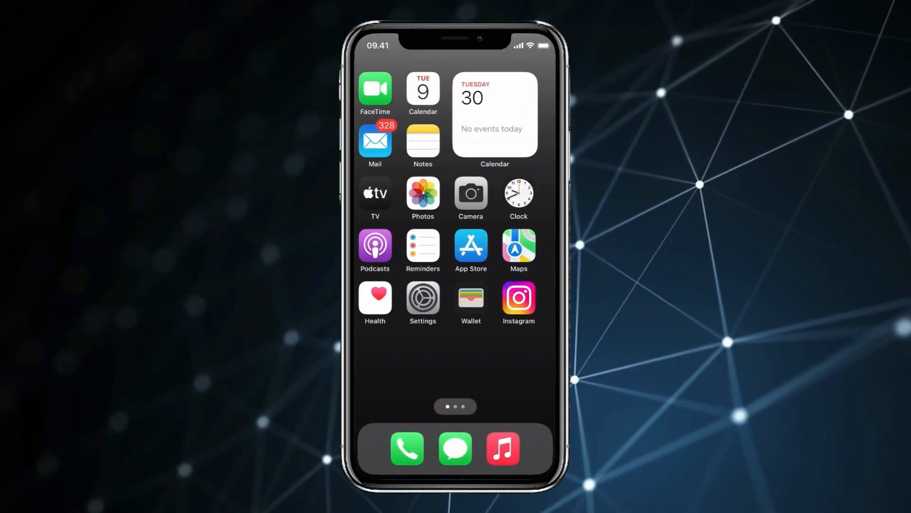
- Reach Clipboard++'s Paste from Other Apps setting in Settings, currently Ask
left_click(422, 297)
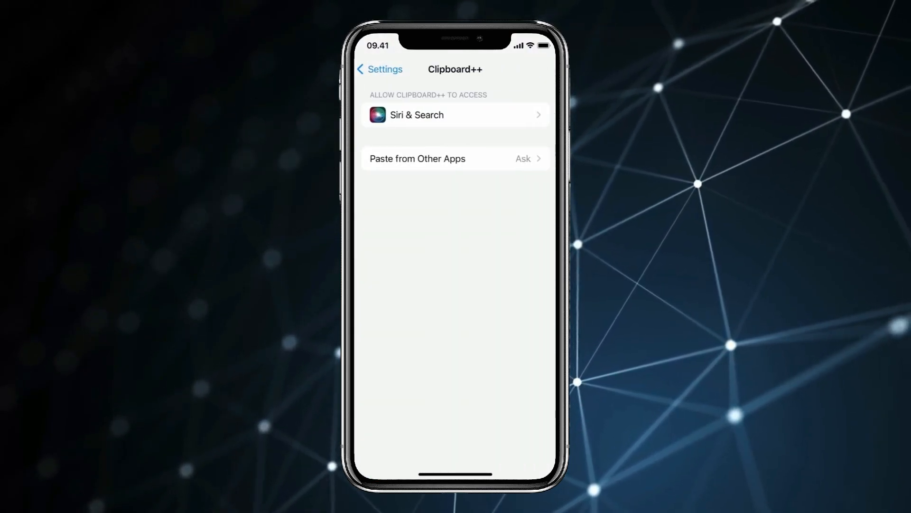
left_click(455, 159)
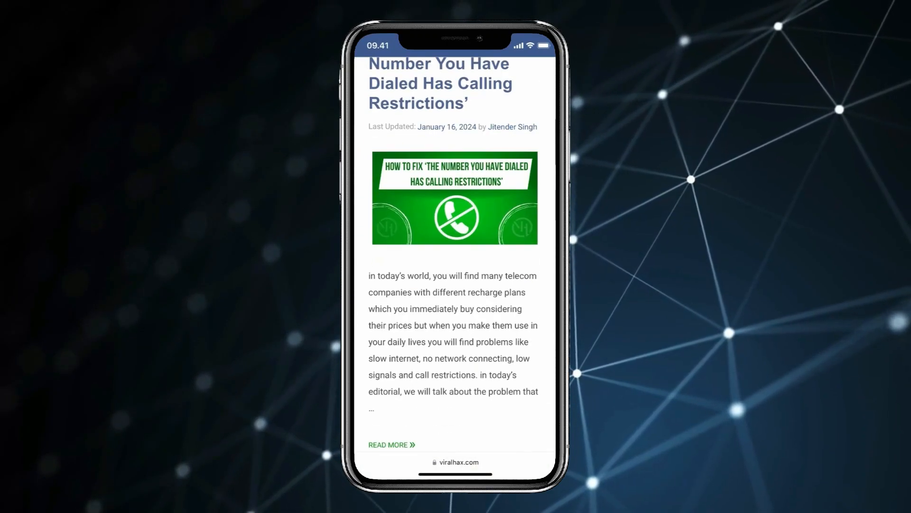
- Copy text from the calling-restrictions article and save it as the third snippet
double_click(438, 309)
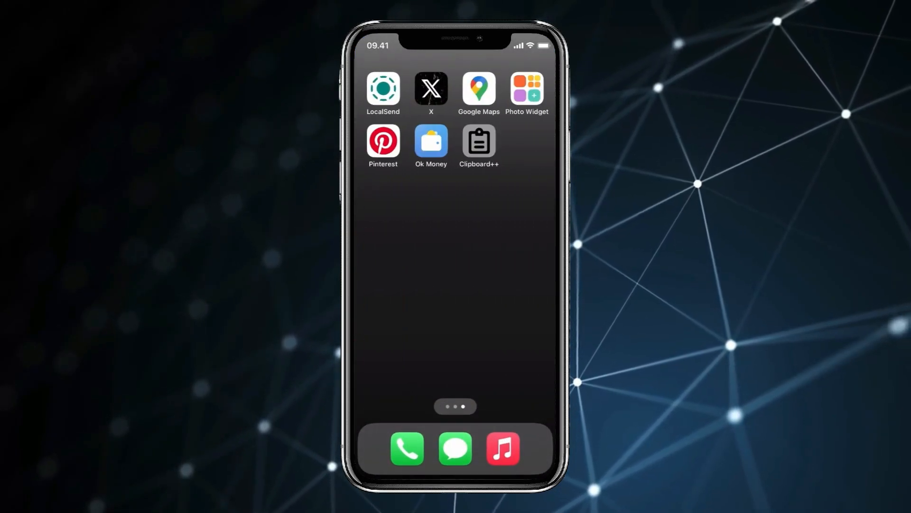
left_click(478, 146)
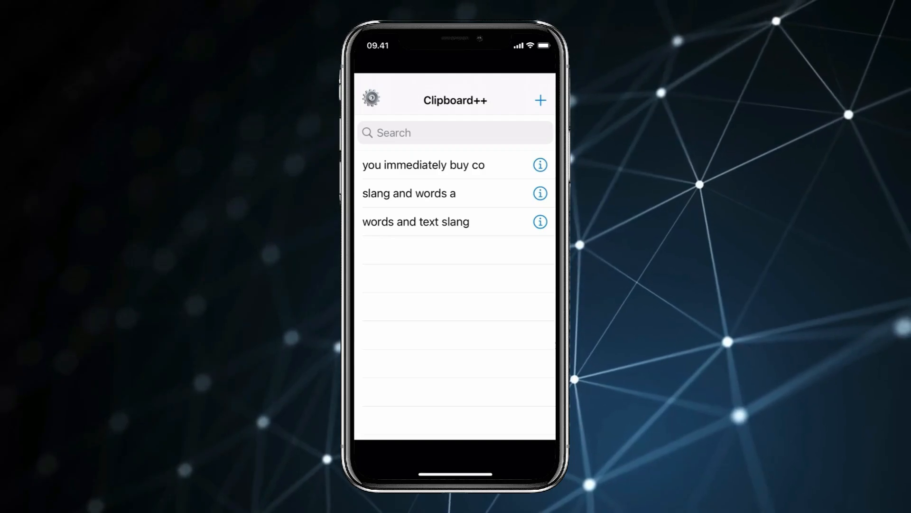
left_click(423, 164)
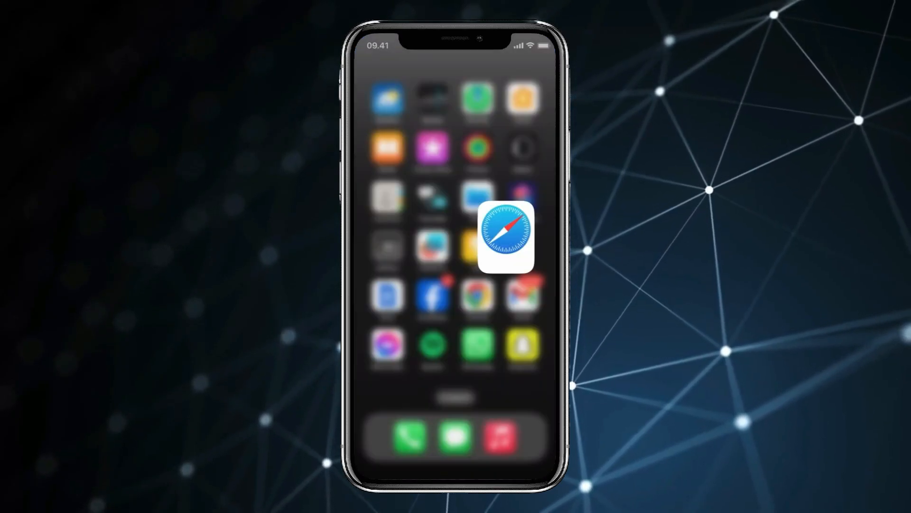
- Return to Safari to copy the passage 'or not. Nowadays,' as a fourth snippet
left_click(505, 236)
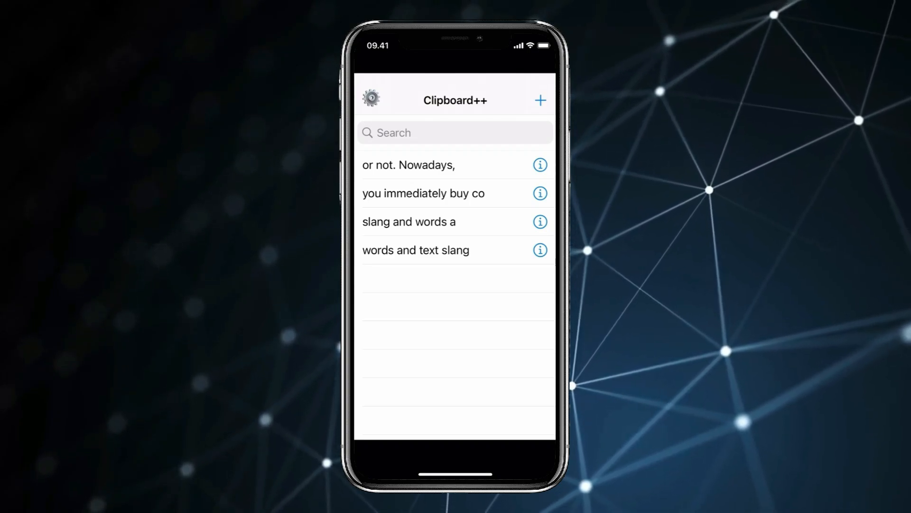
- Recopy 'you immediately buy co', search the snippets for that phrase, then cancel the search
left_click(423, 192)
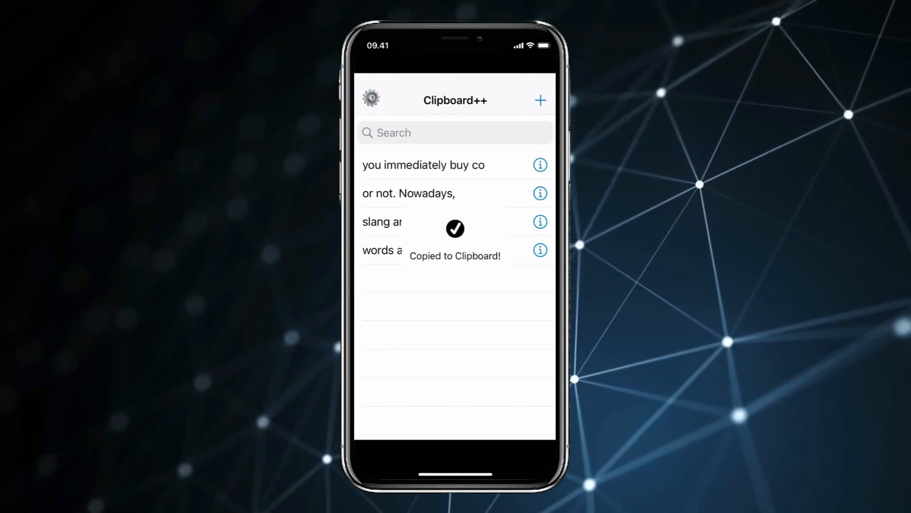
left_click(455, 132)
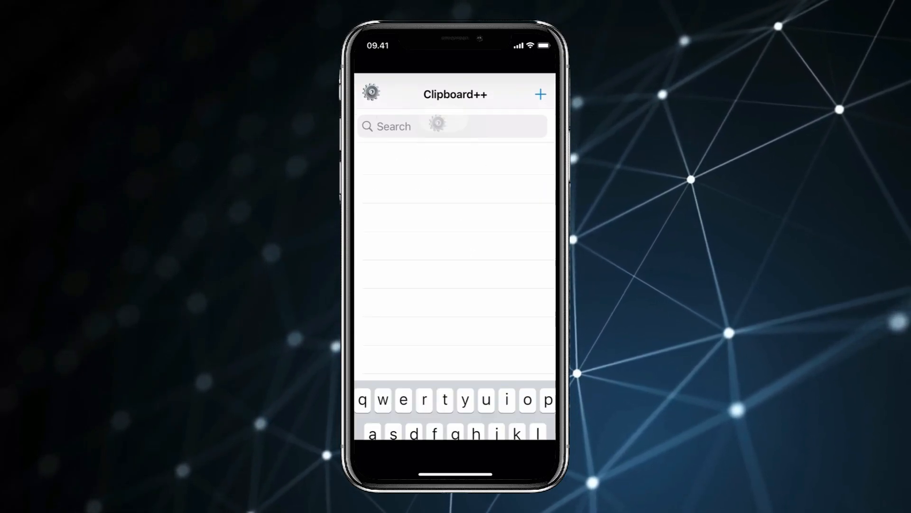
type("you immediately buy co")
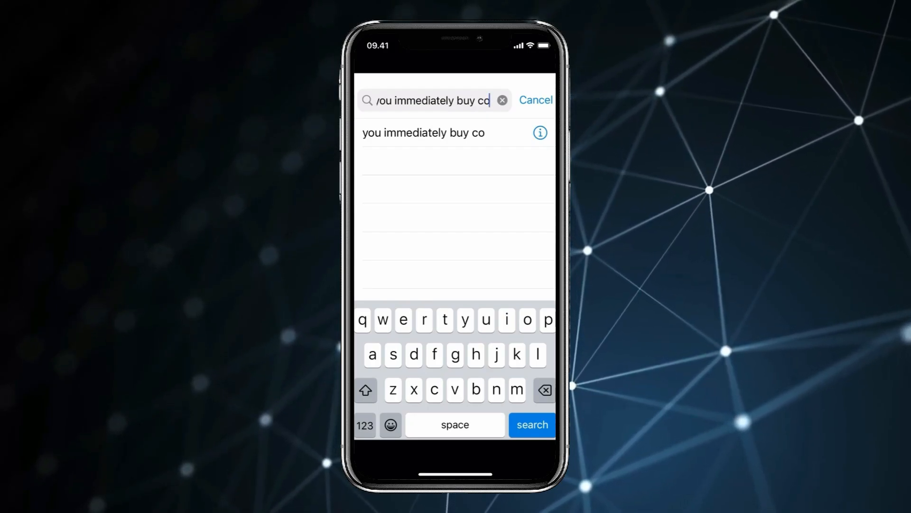
left_click(535, 99)
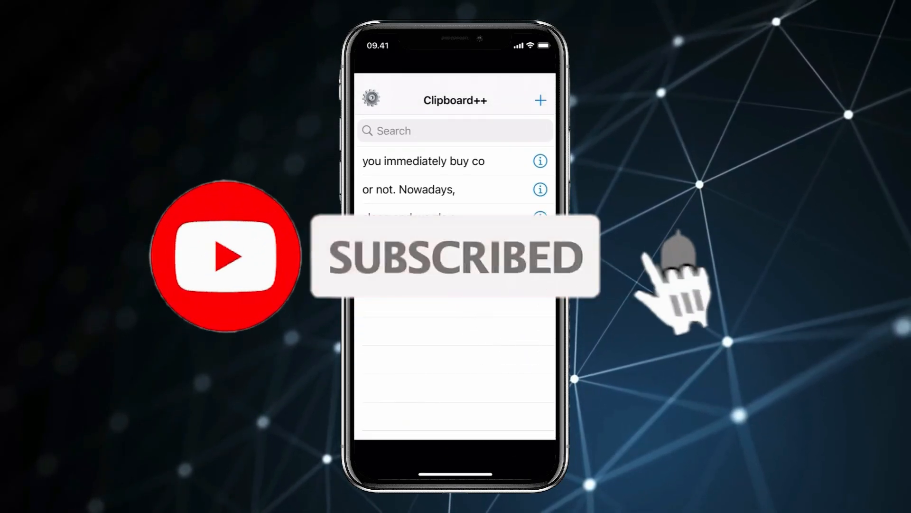